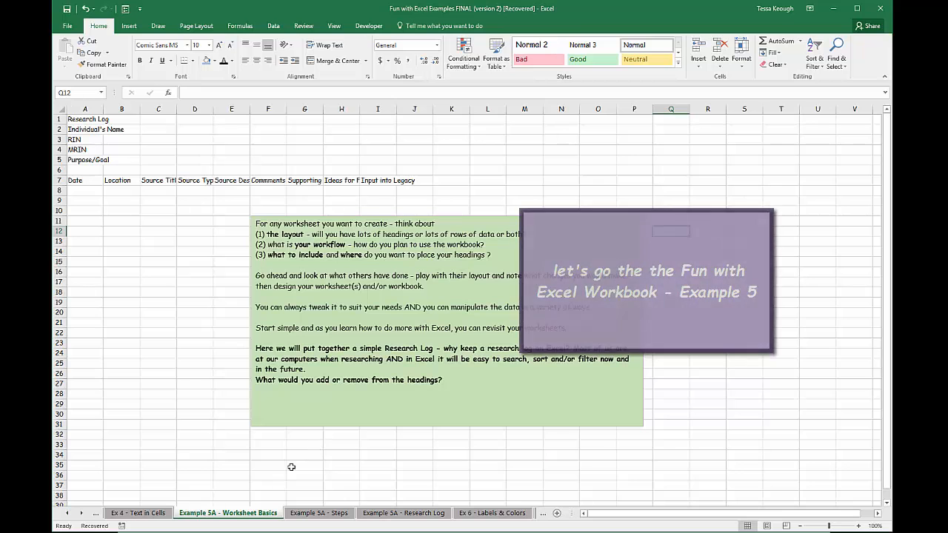
Switch to the Example 5A - Steps sheet and scroll through the ten formatting steps.
left_click(670, 231)
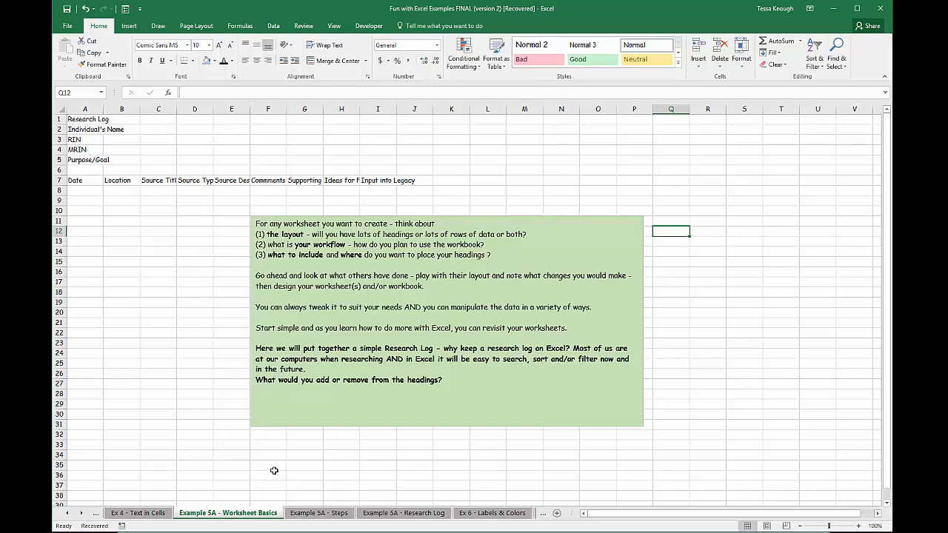
left_click(329, 512)
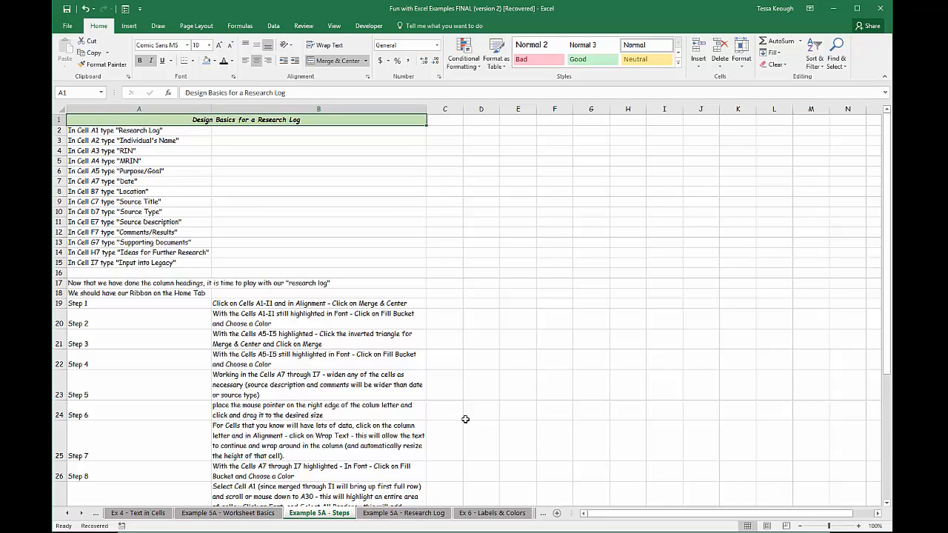
scroll("down", 3)
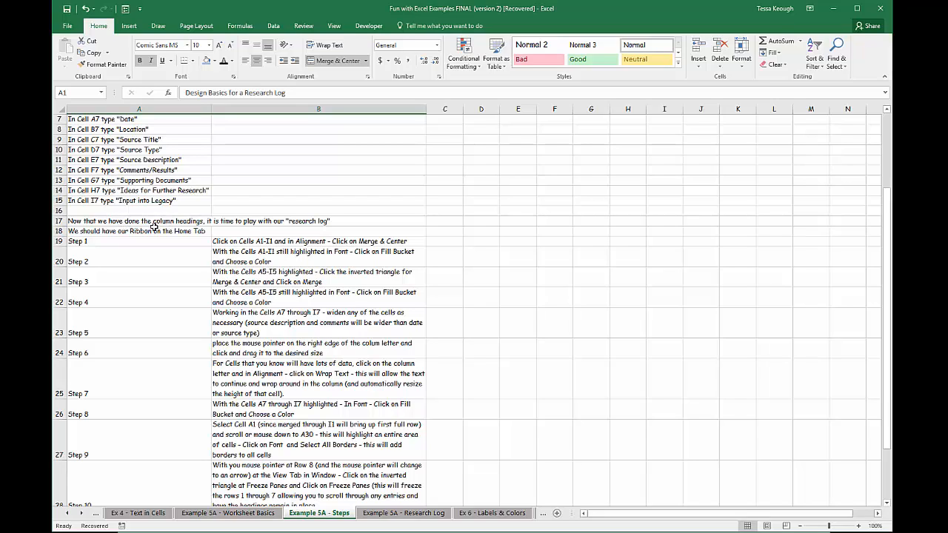
mouse_move(139, 233)
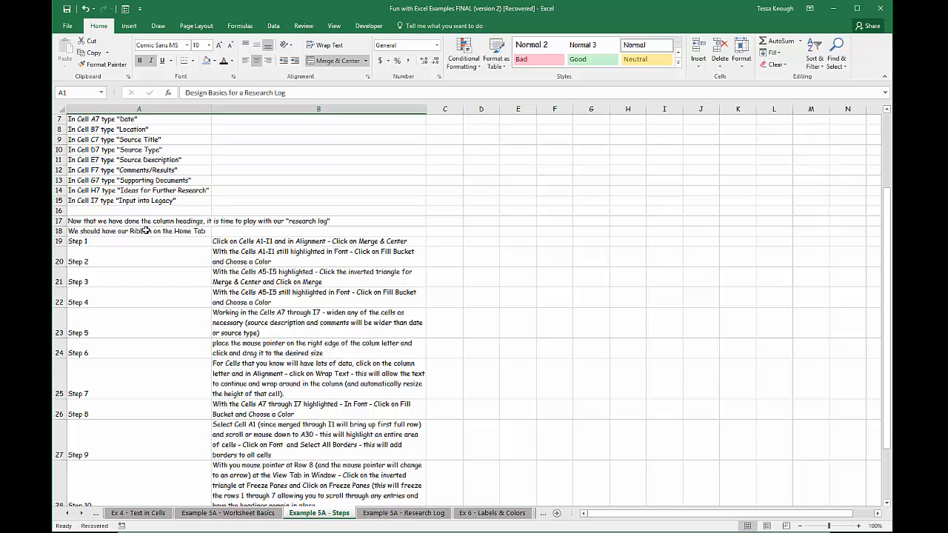
mouse_move(113, 299)
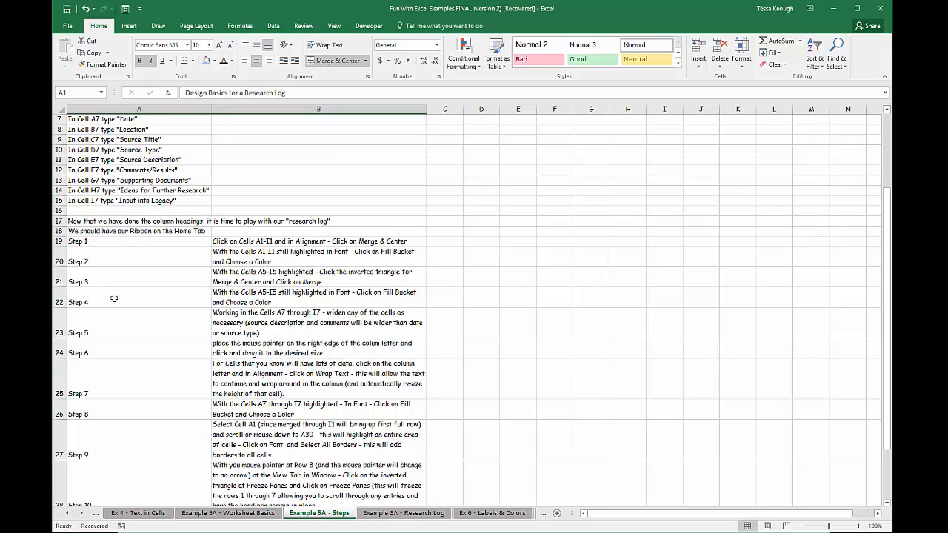
scroll("down", 3)
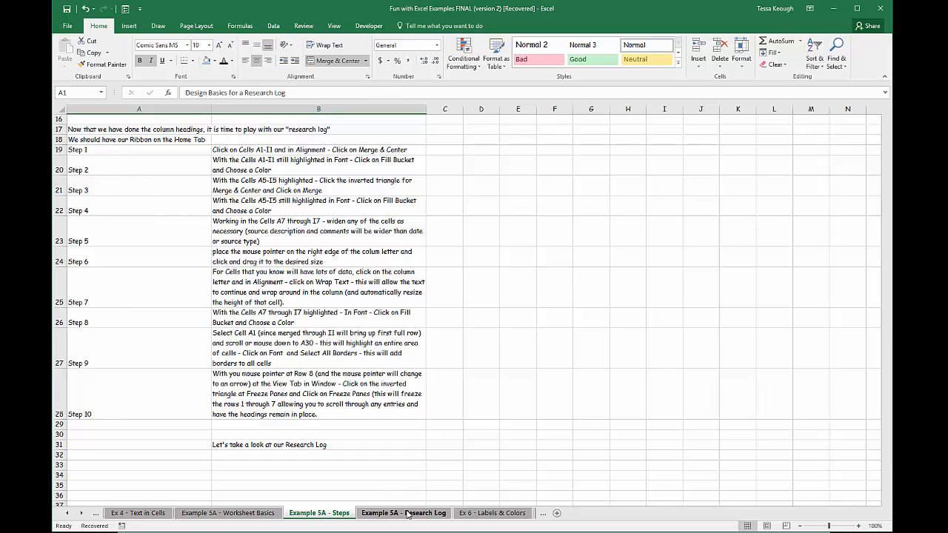
Switch to the Example 5A - Research Log sheet and review its wrapped column headings.
left_click(400, 514)
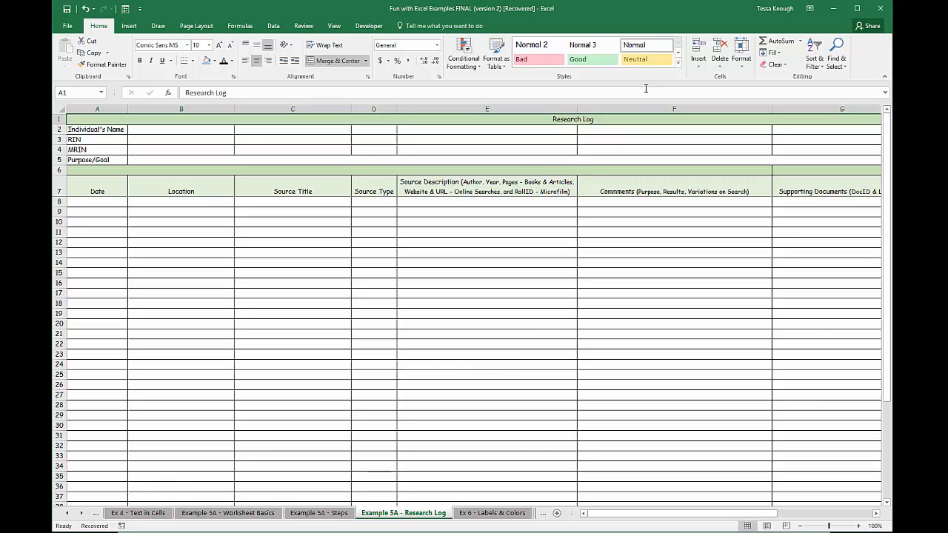
mouse_move(186, 152)
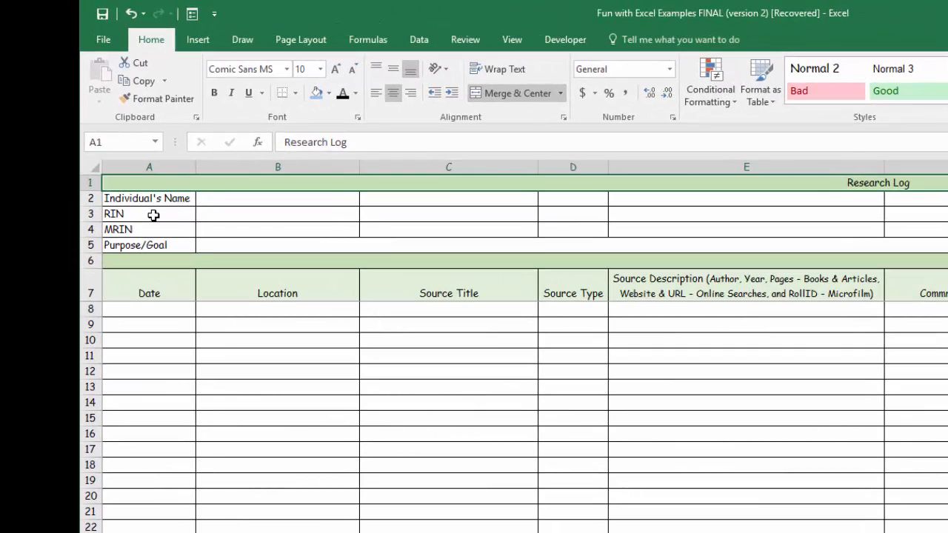
mouse_move(146, 228)
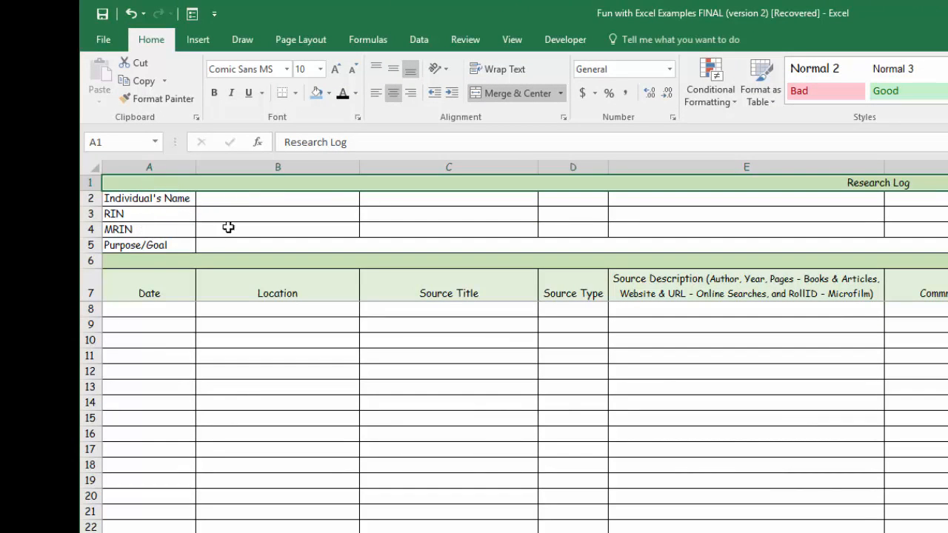
mouse_move(217, 216)
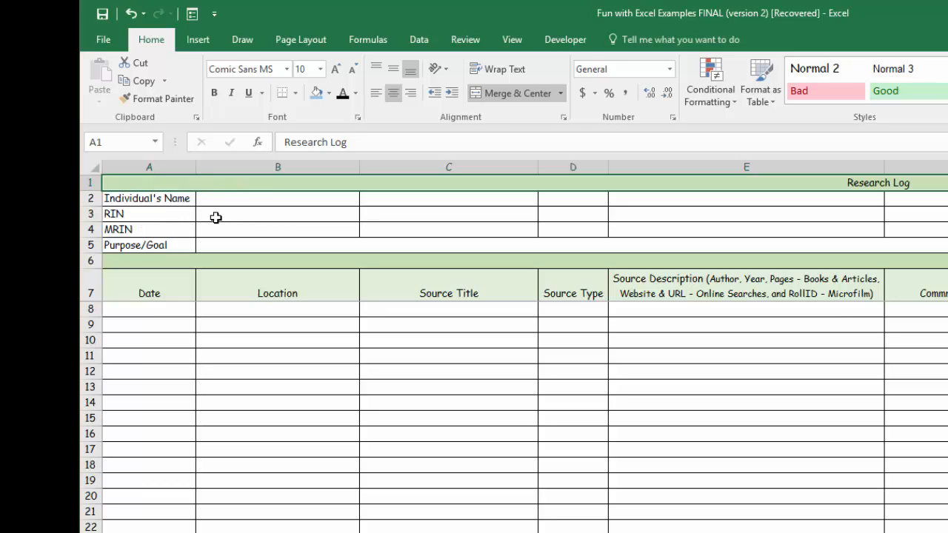
mouse_move(169, 246)
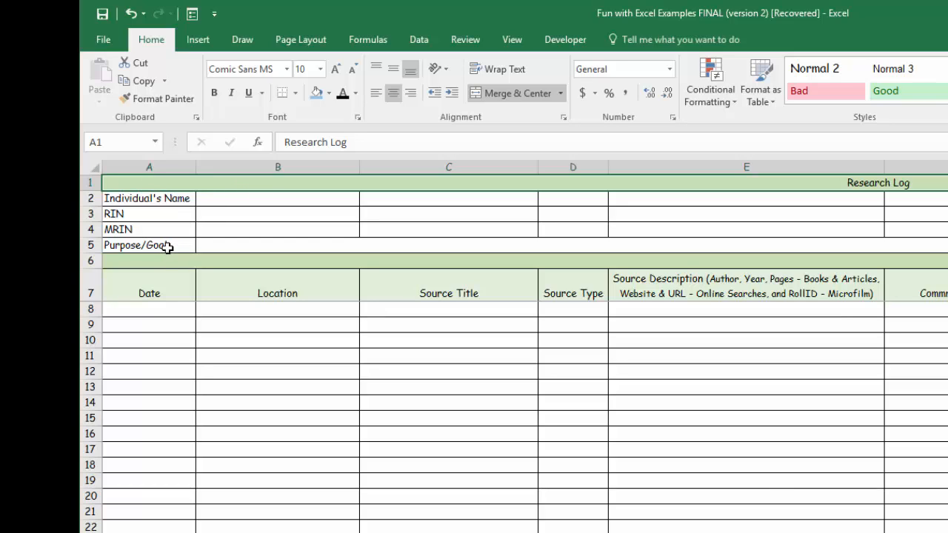
mouse_move(169, 250)
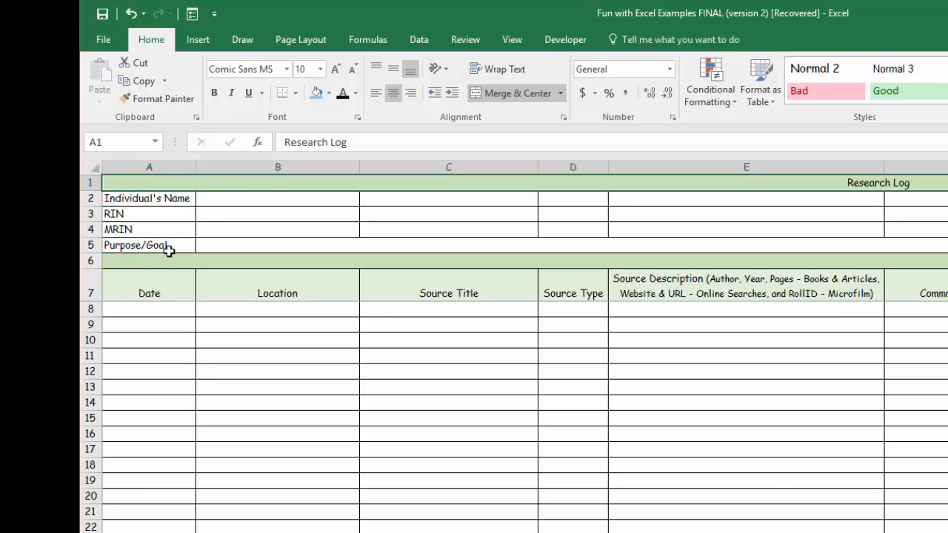
mouse_move(207, 248)
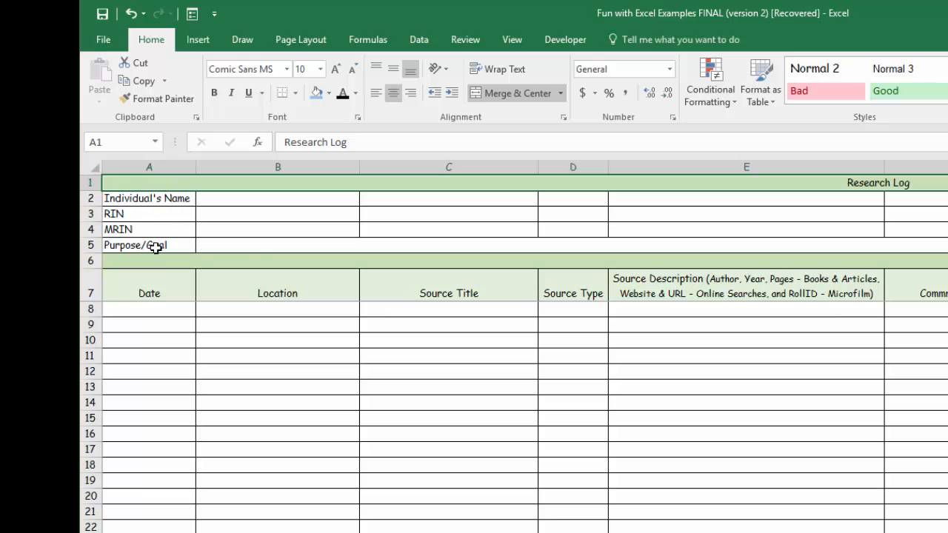
mouse_move(185, 274)
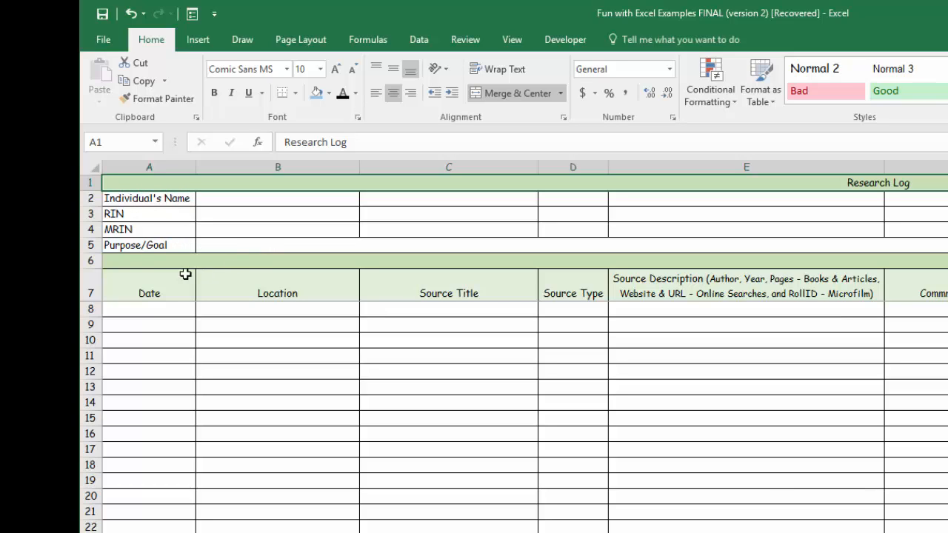
mouse_move(169, 282)
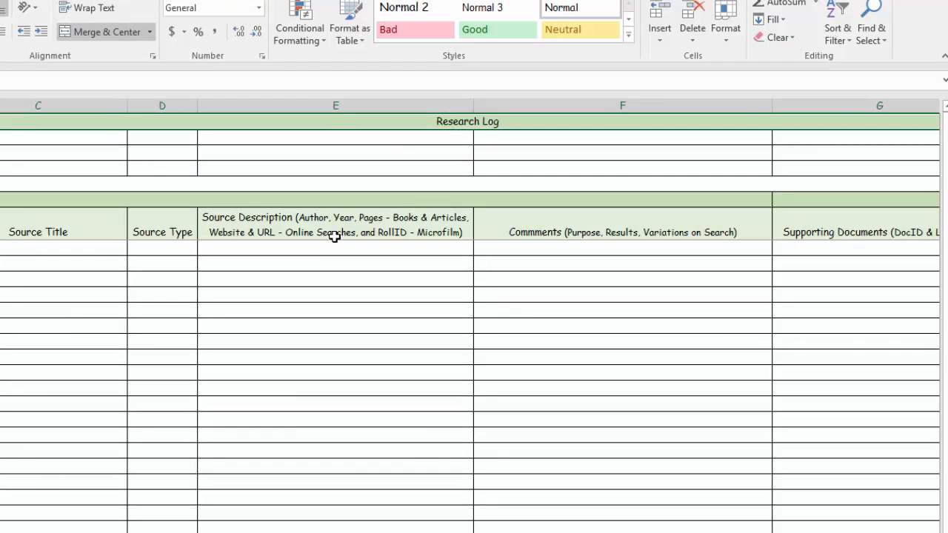
mouse_move(497, 217)
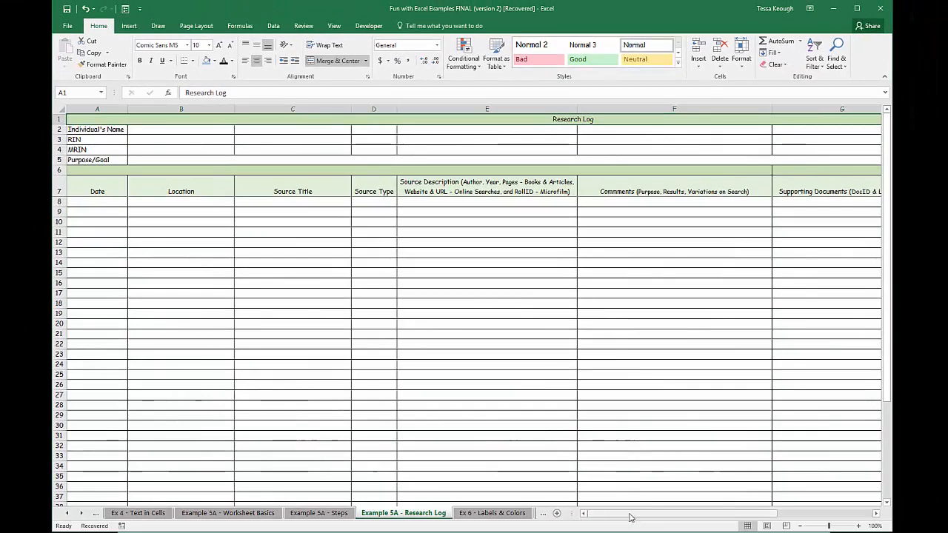
scroll("right", 3)
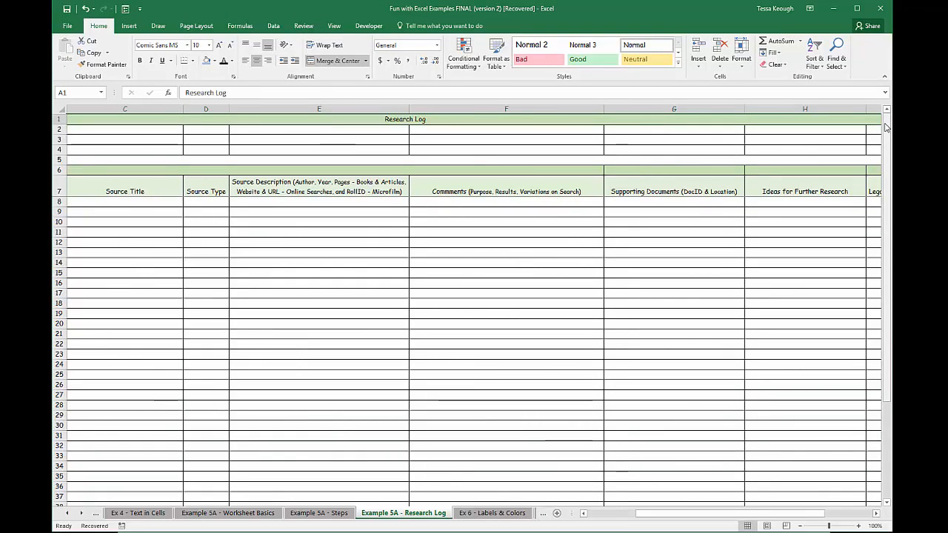
left_click_drag(885, 131, 886, 171)
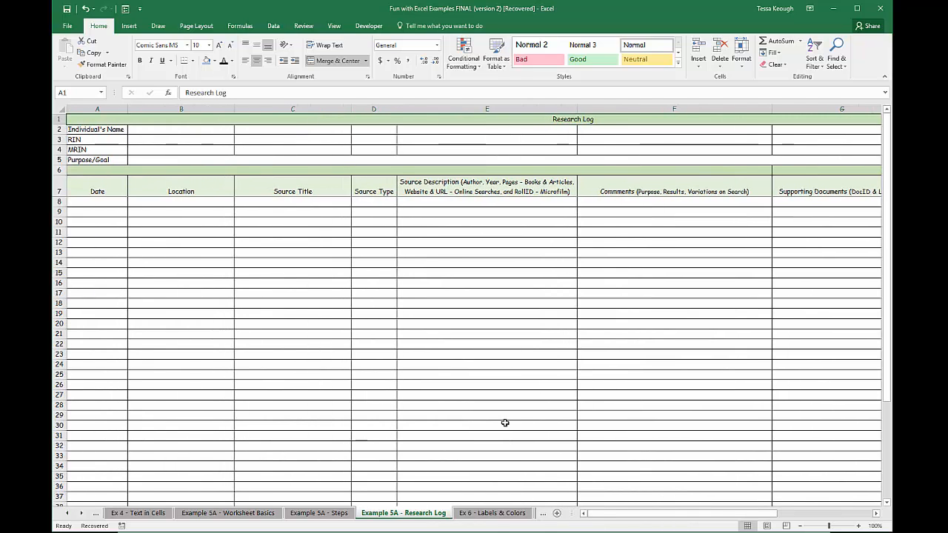
scroll("down", 3)
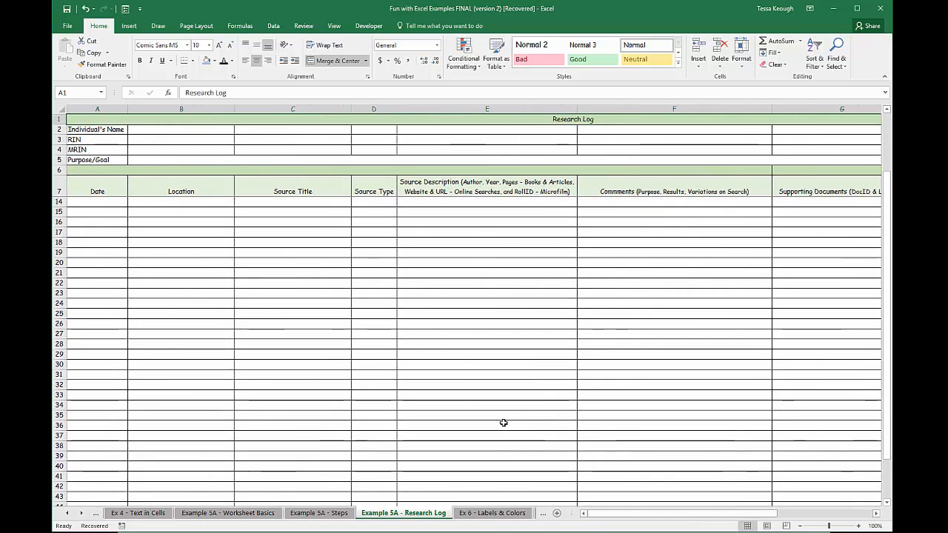
scroll("down", 3)
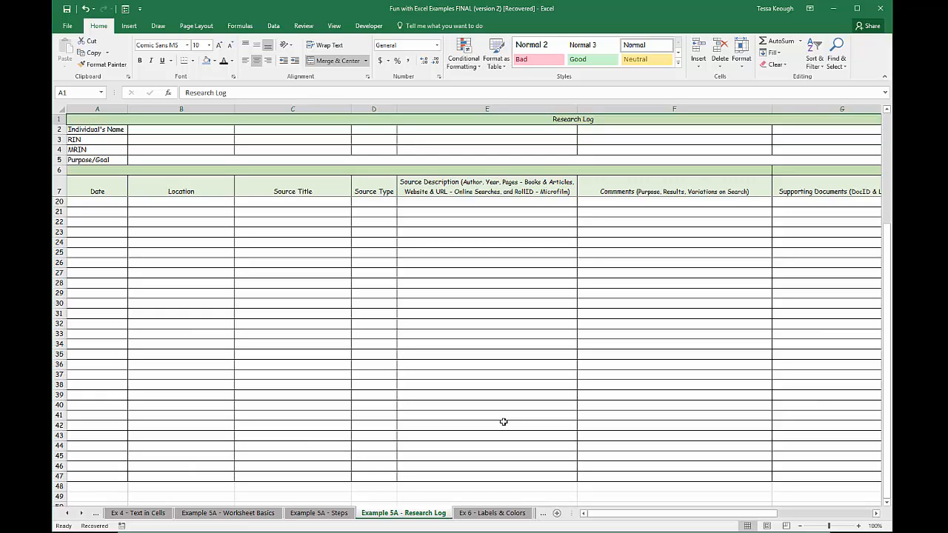
mouse_move(74, 373)
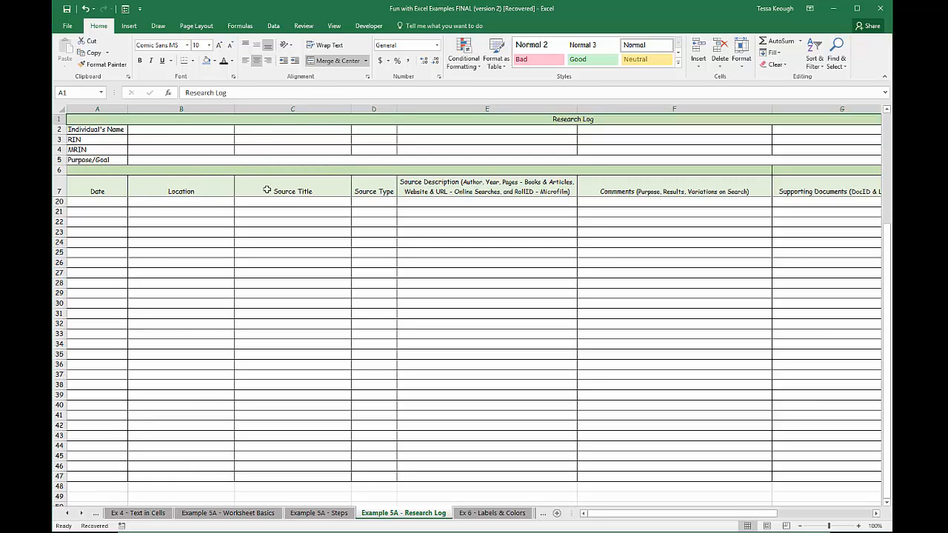
scroll("up", 3)
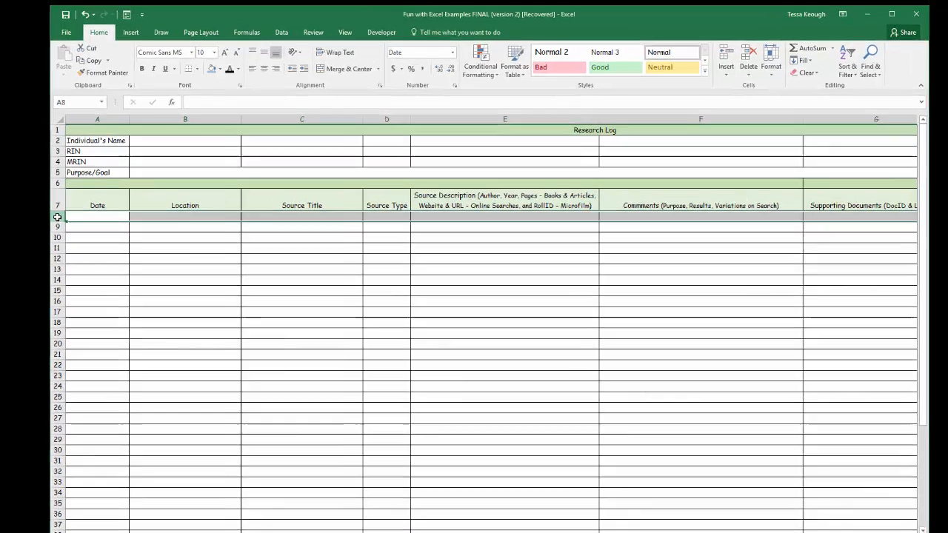
Unfreeze the panes, then freeze the sheet at row 8 below the headings.
left_click(514, 131)
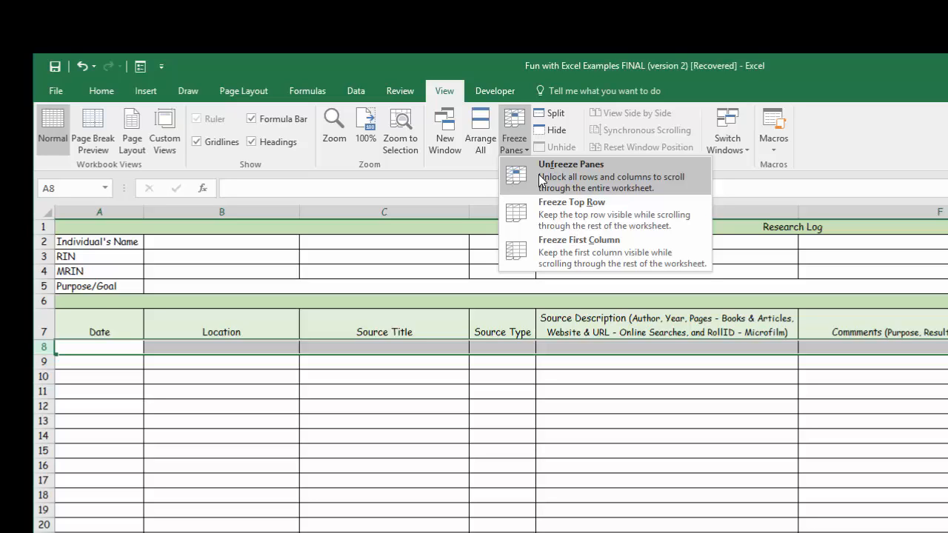
left_click(572, 177)
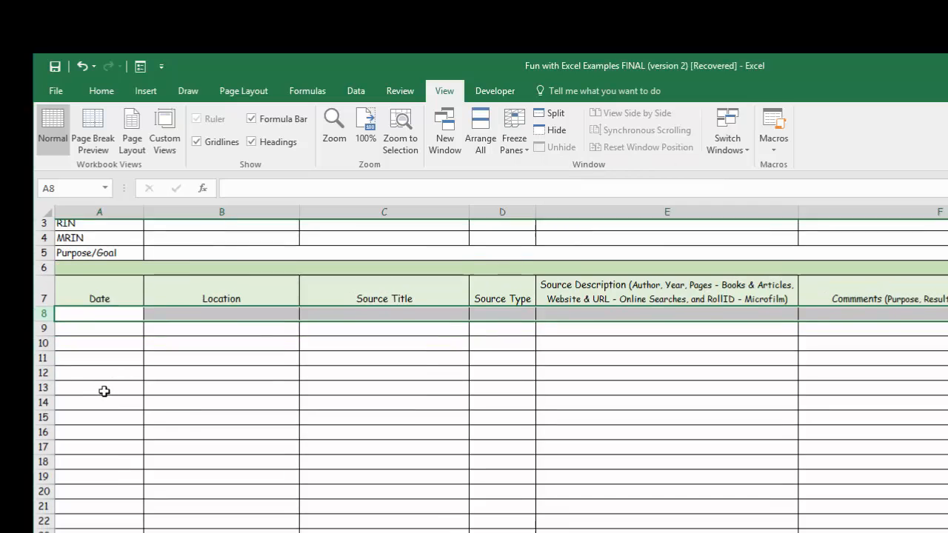
scroll("down", 3)
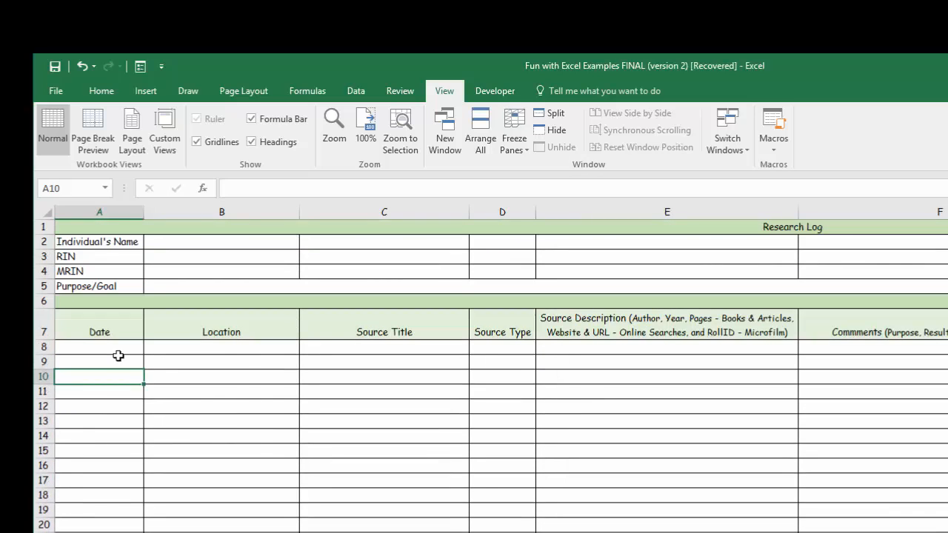
mouse_move(54, 353)
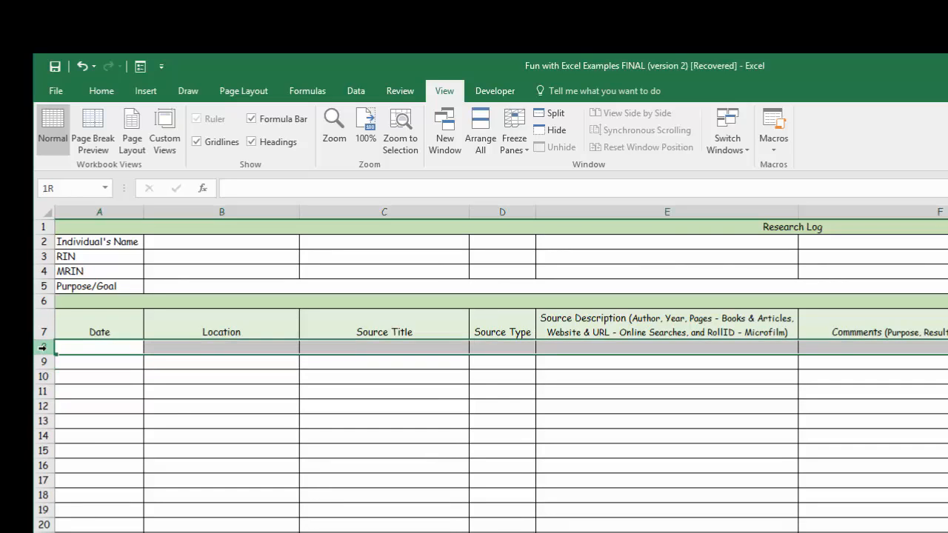
left_click(98, 347)
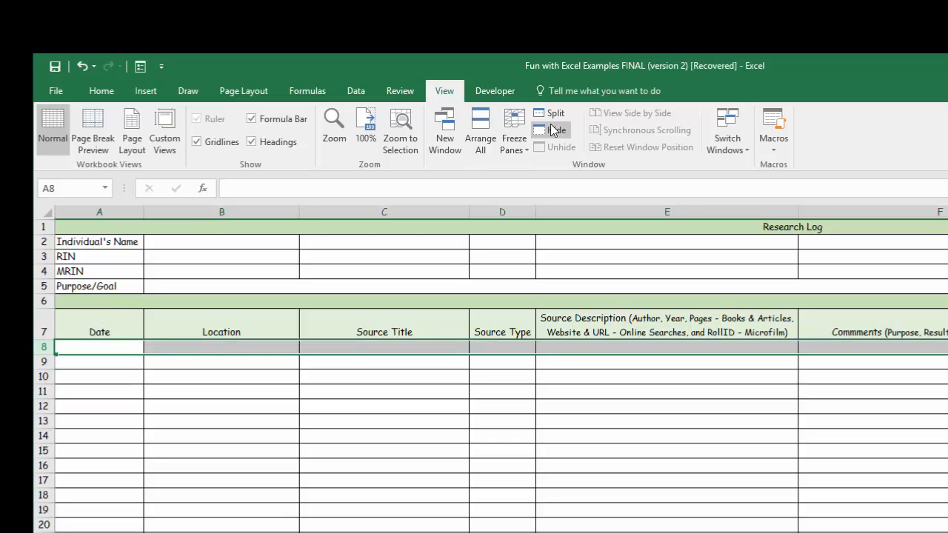
left_click(513, 130)
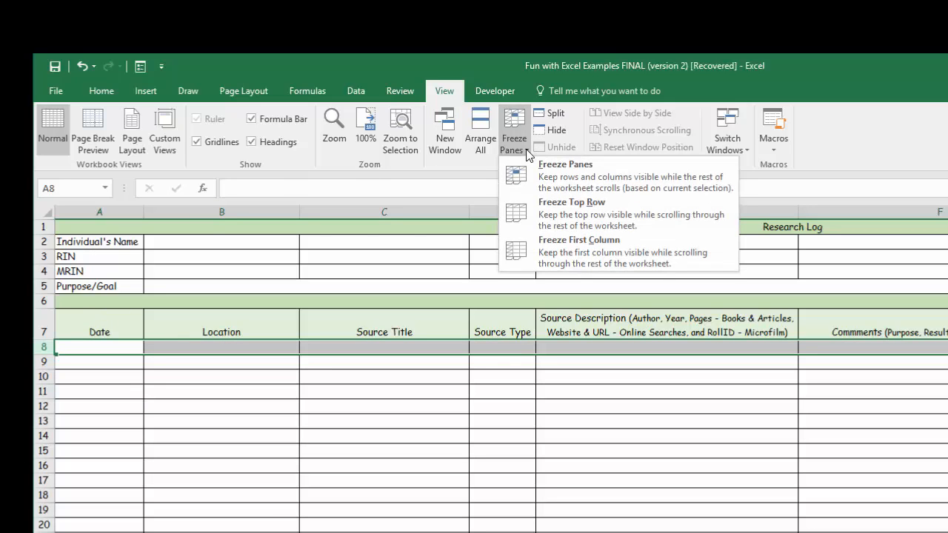
mouse_move(530, 163)
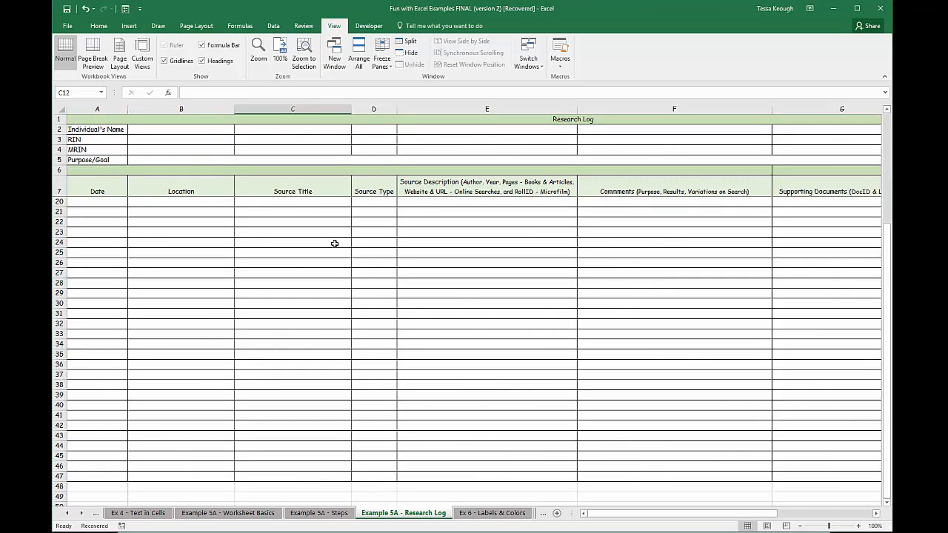
Visit the Steps sheet briefly and return to the Research Log sheet.
left_click(326, 514)
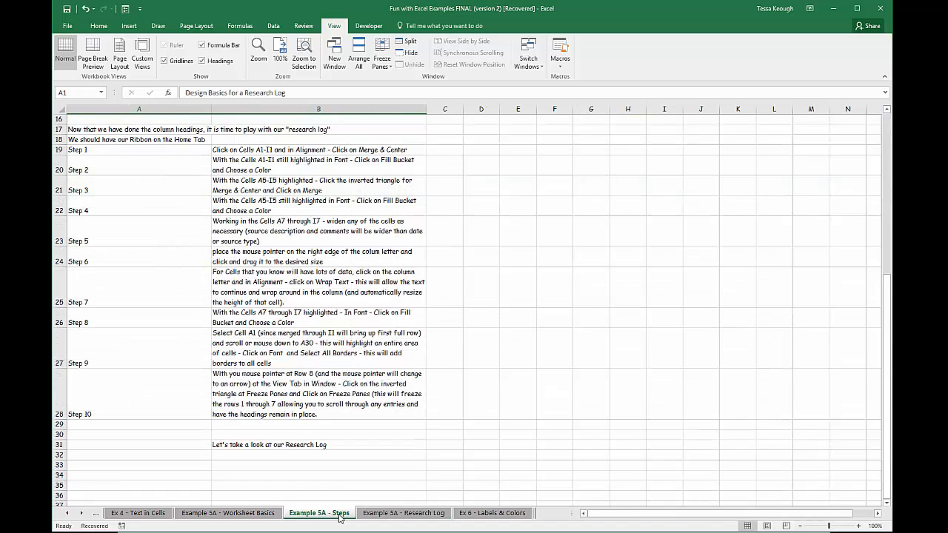
left_click(406, 512)
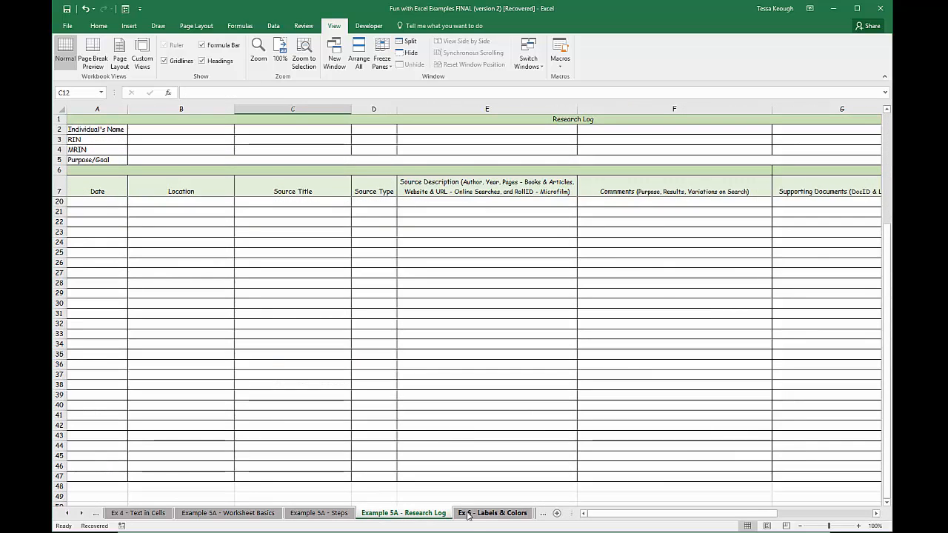